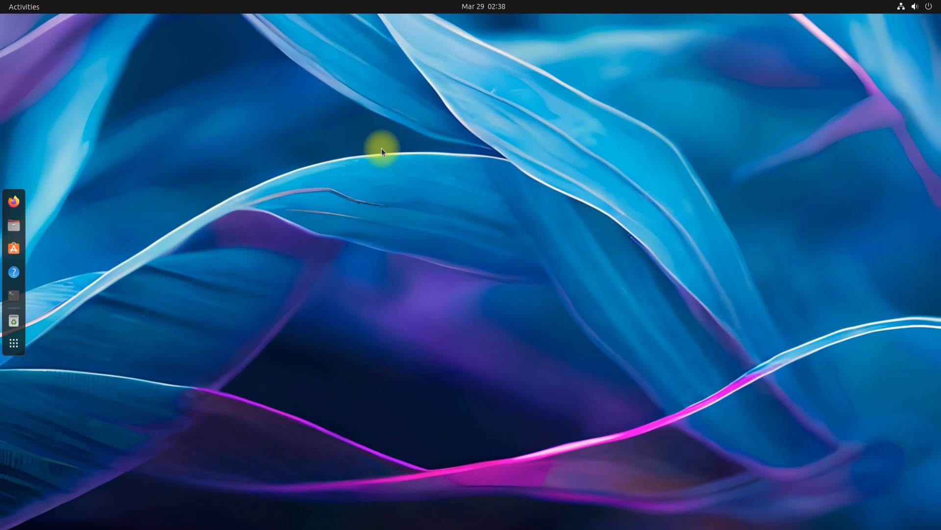
{"action": "mouse_move", "coordinate": [229, 156]}
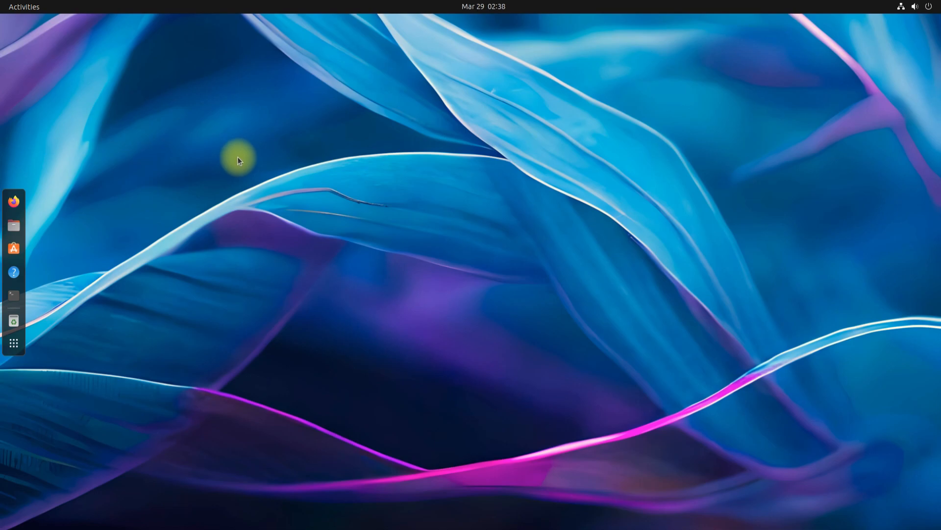
{"action": "mouse_move", "coordinate": [252, 171]}
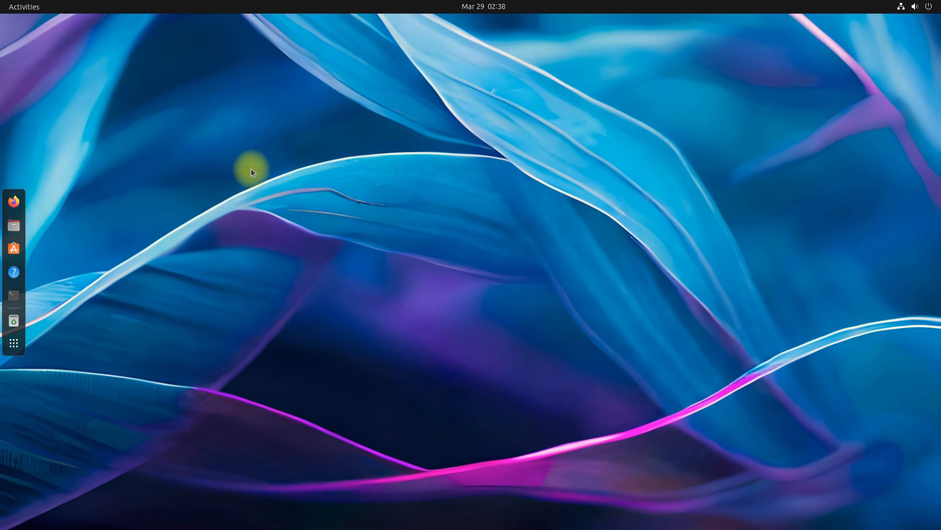
{"action": "mouse_move", "coordinate": [269, 52]}
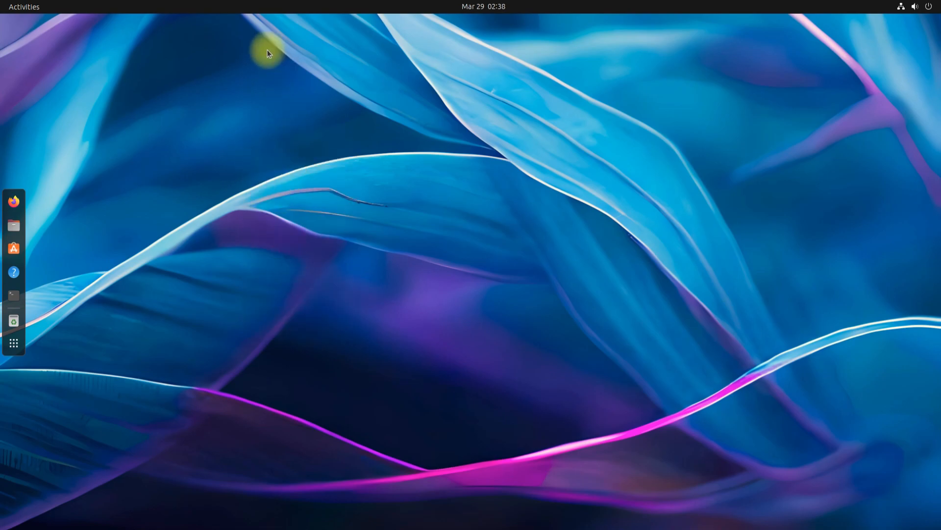
Start a larger terminal, refresh package lists with sudo apt update, and clear the screen.
{"action": "left_click", "coordinate": [14, 295]}
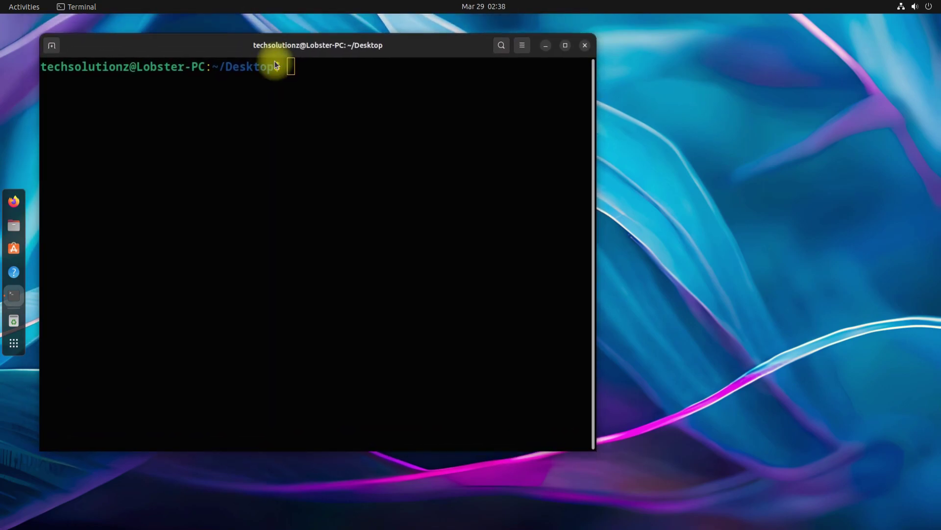
{"action": "left_click_drag", "start_coordinate": [593, 452], "coordinate": [869, 512]}
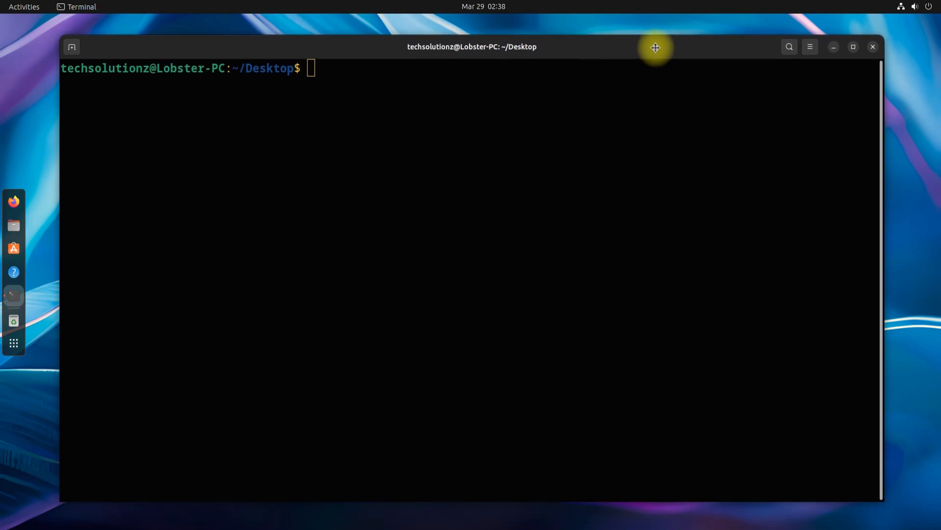
{"action": "type", "text": "sudo apt update"}
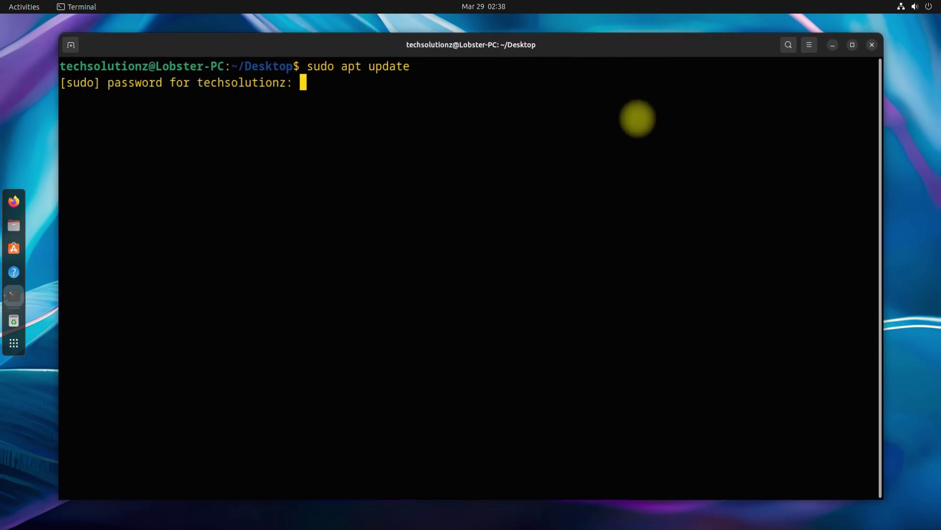
{"action": "key", "text": "Return"}
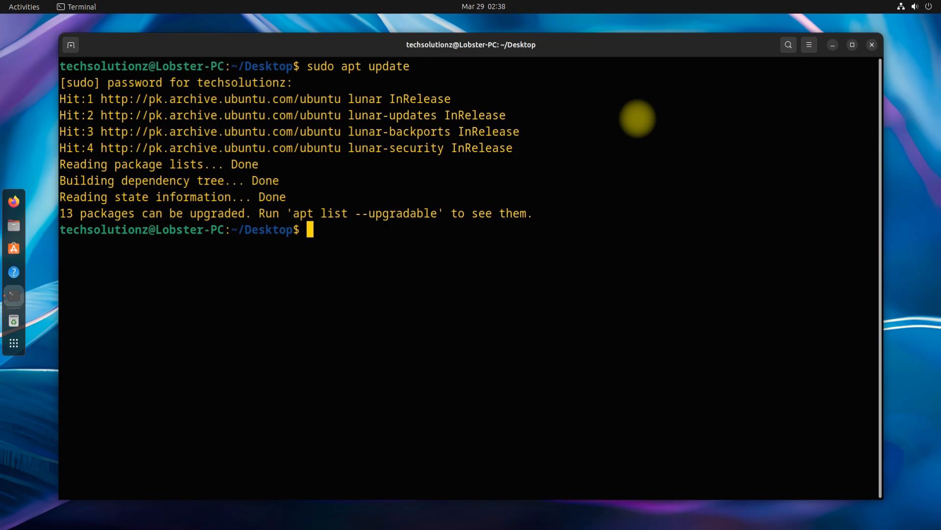
{"action": "type", "text": "sudo apt install"}
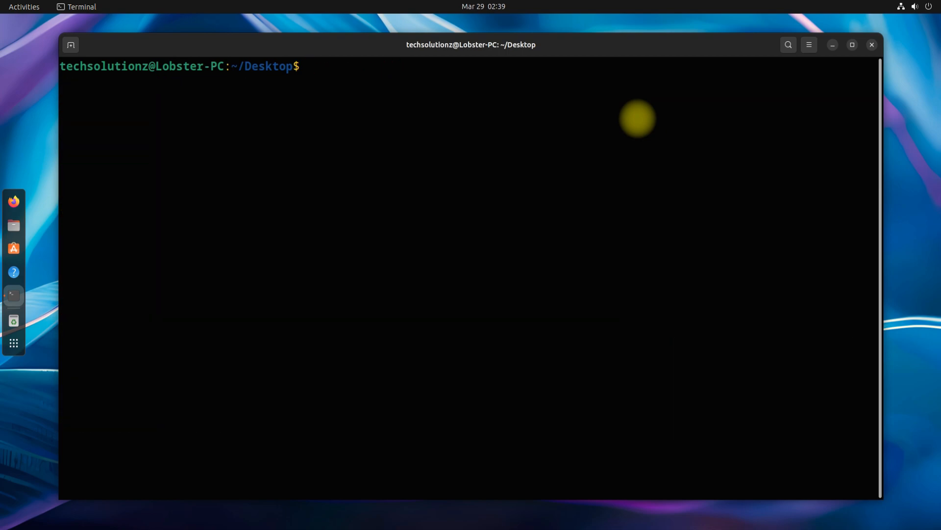
Enter the command sudo nano /etc/gdm3/custom.conf at the prompt.
{"action": "type", "text": "sudo n"}
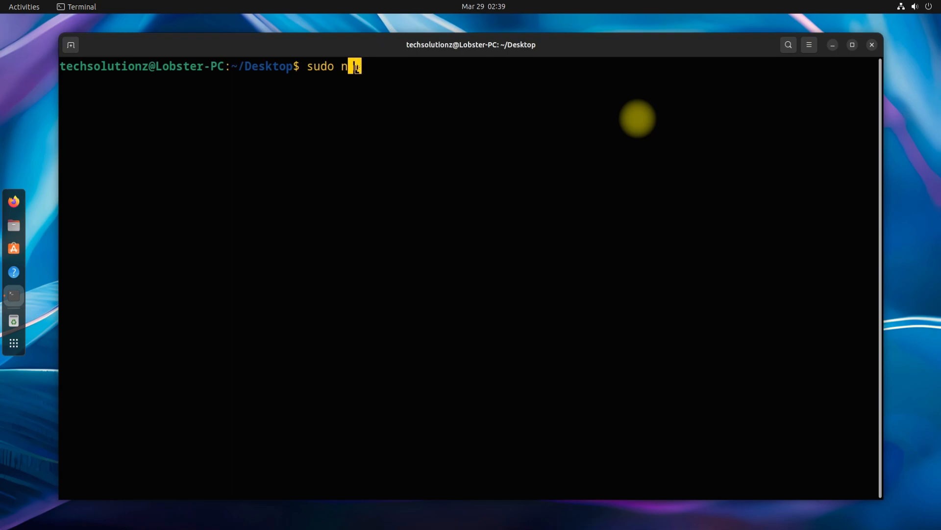
{"action": "type", "text": "ano"}
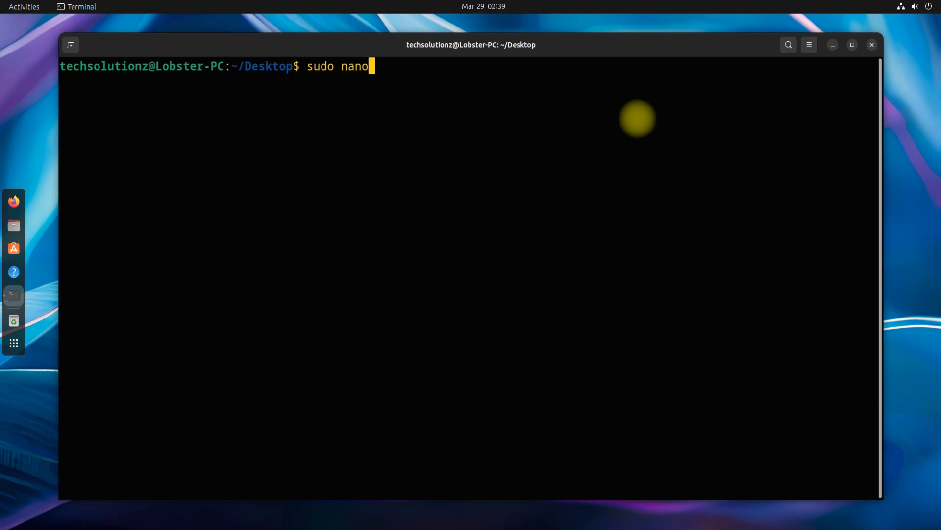
{"action": "type", "text": "/etc/gdm"}
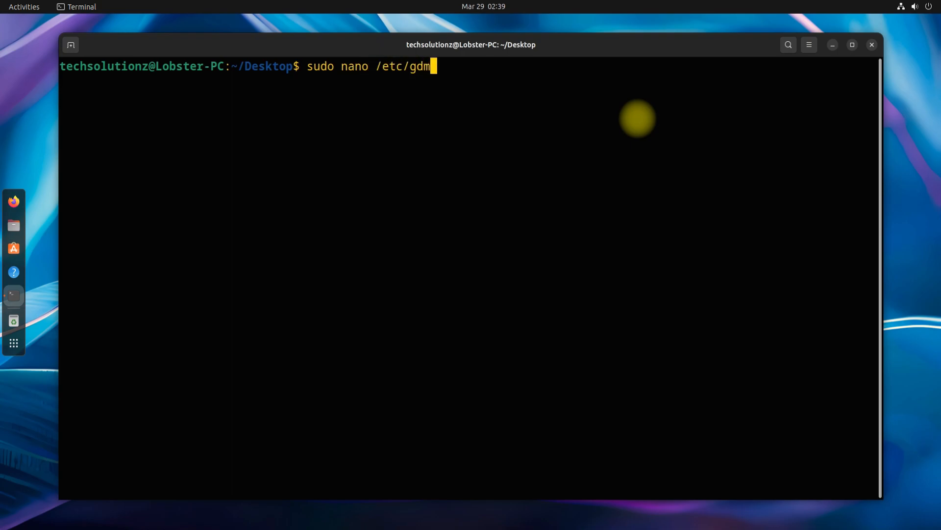
{"action": "type", "text": "3/c"}
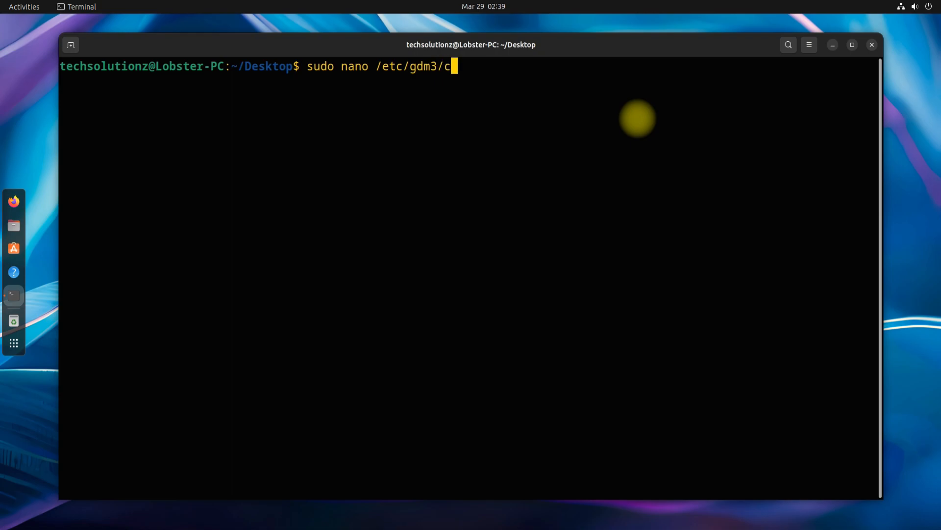
{"action": "type", "text": "ustom"}
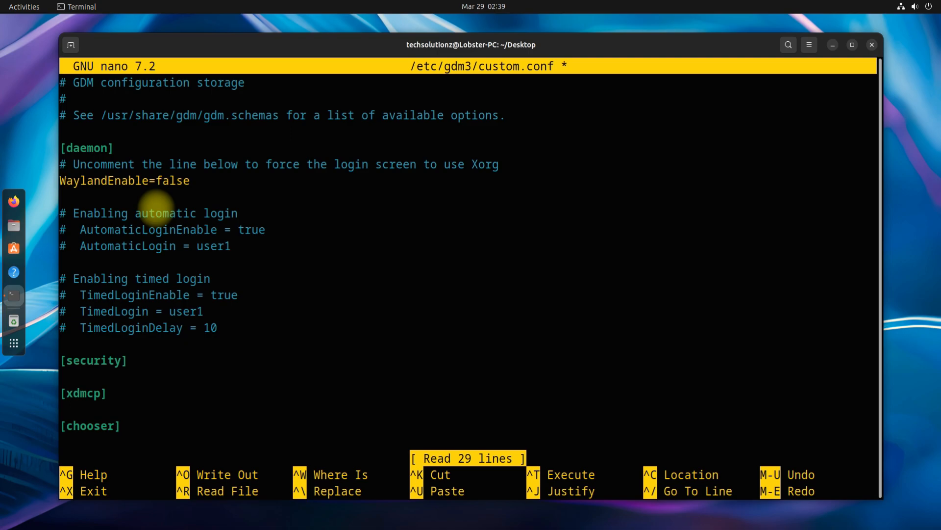
Save custom.conf with WaylandEnable=false uncommented and exit nano.
{"action": "key", "text": "ctrl+o"}
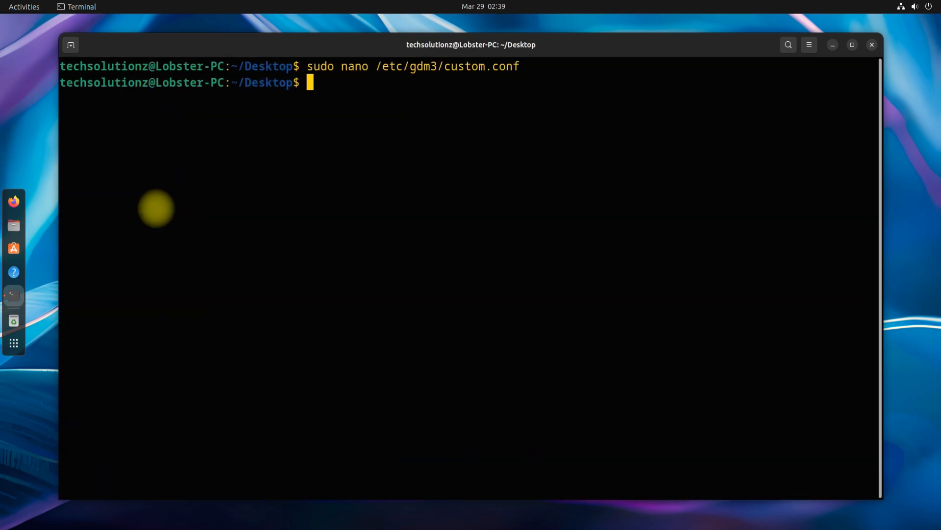
Run sudo systemctl restart gdm3 to restart the display manager.
{"action": "type", "text": "sudo"}
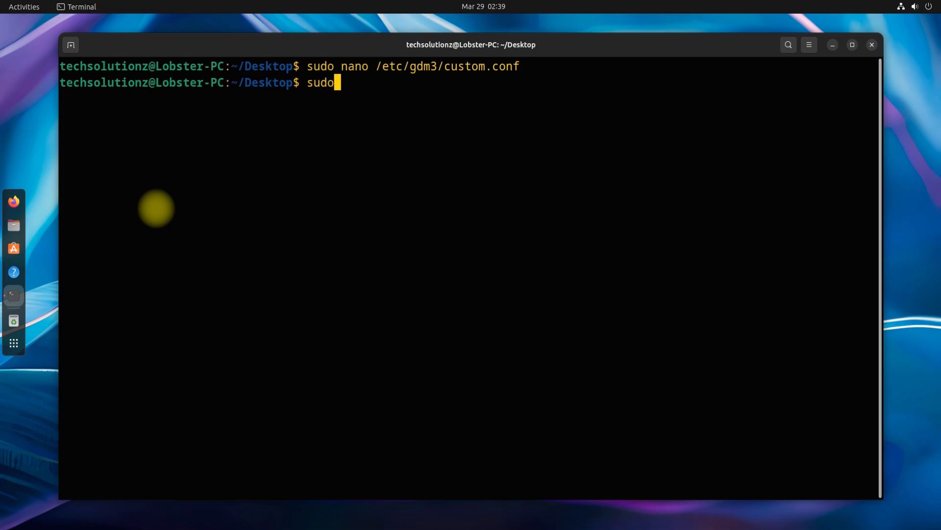
{"action": "type", "text": "system"}
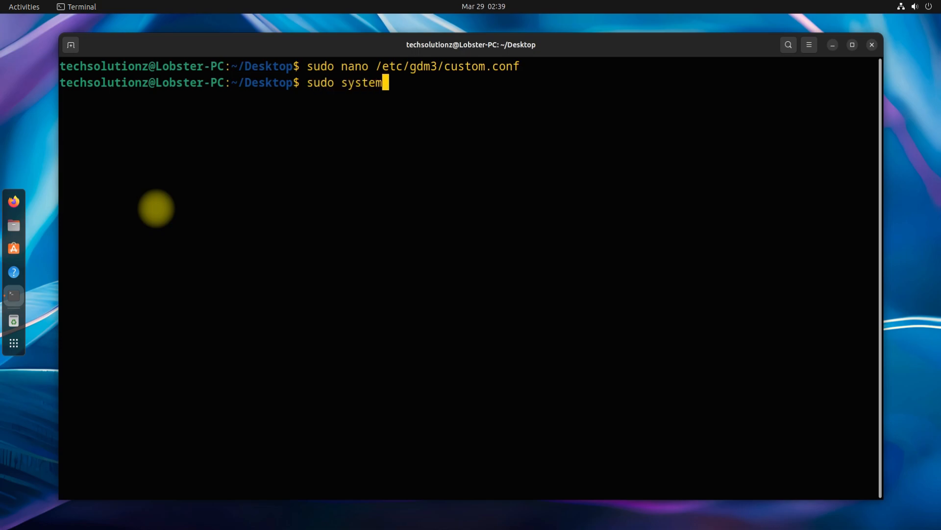
{"action": "type", "text": "ctl"}
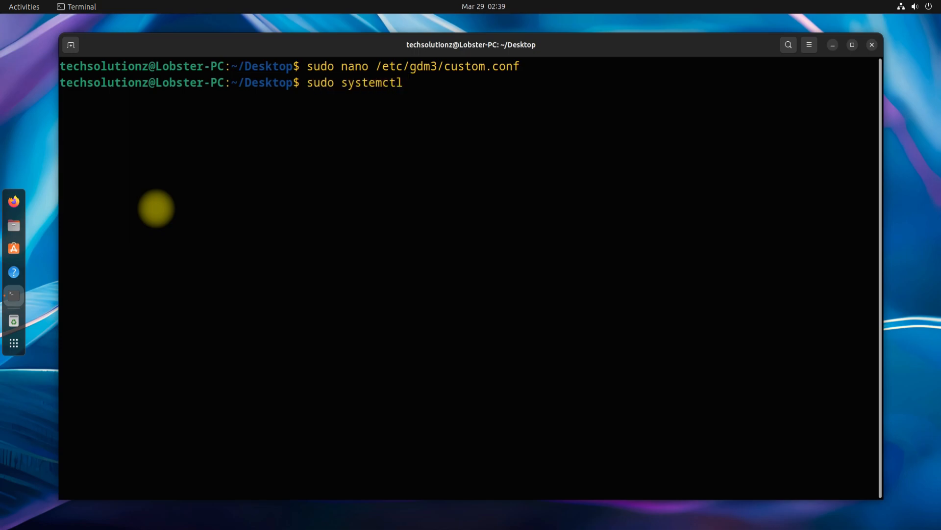
{"action": "type", "text": "restrat"}
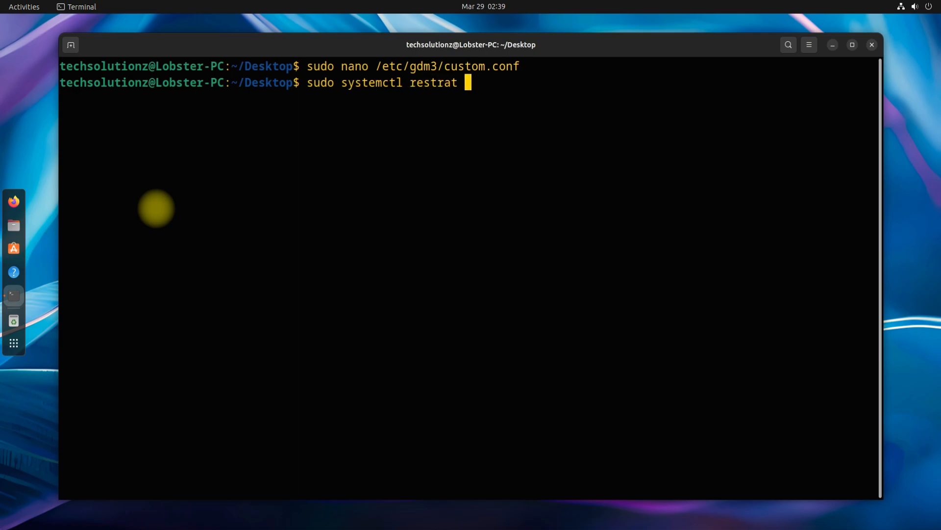
{"action": "type", "text": "restart"}
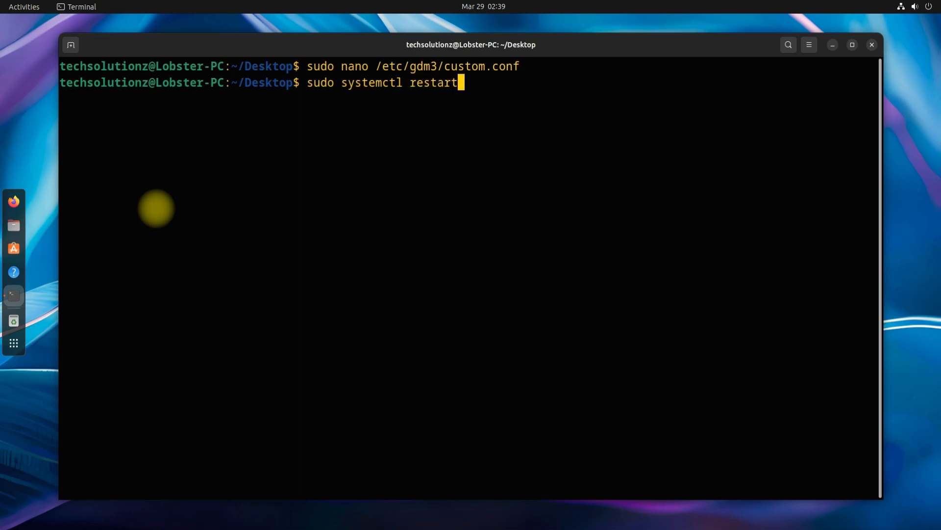
{"action": "type", "text": "gdm3"}
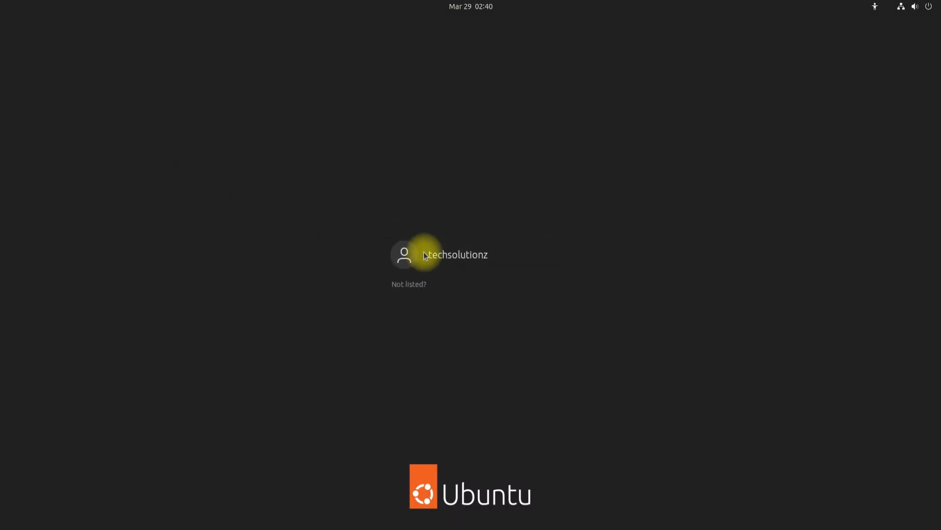
Log back in as the user and show the system quick-settings menu.
{"action": "left_click", "coordinate": [437, 255]}
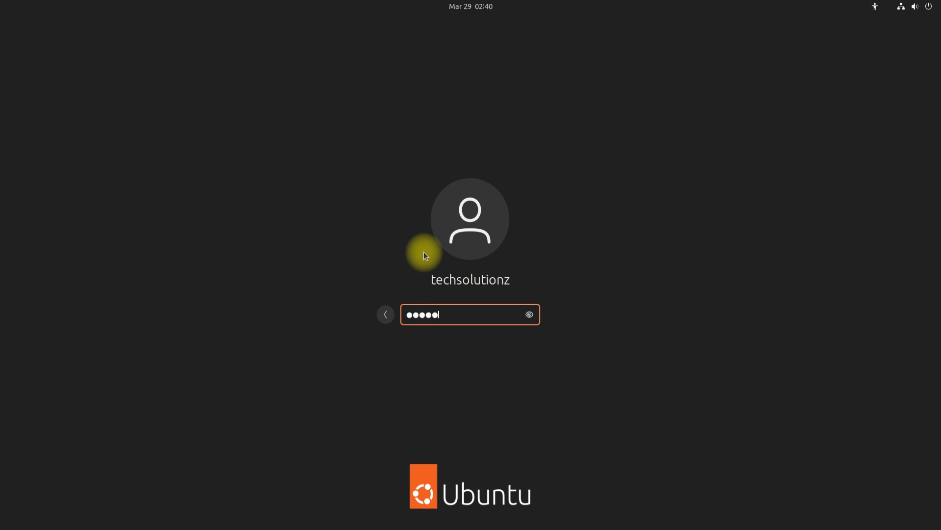
{"action": "key", "text": "Return"}
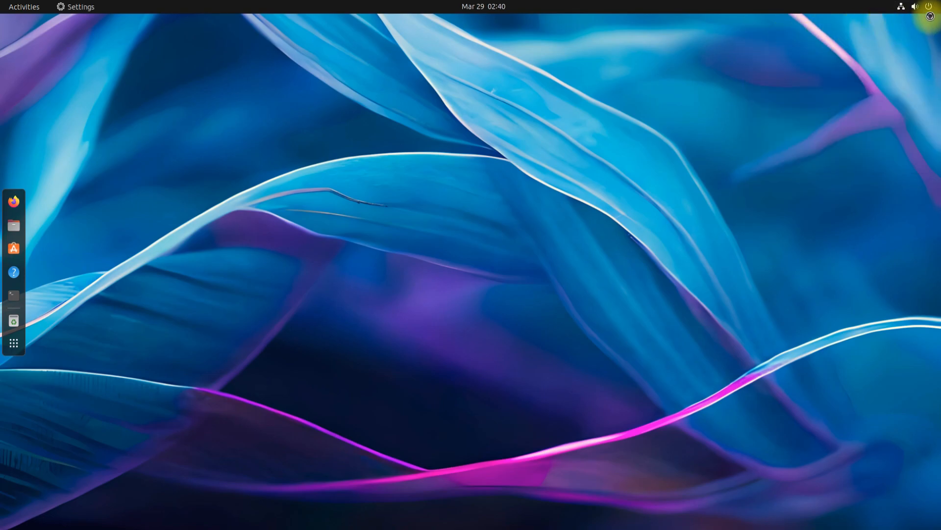
{"action": "left_click", "coordinate": [916, 5]}
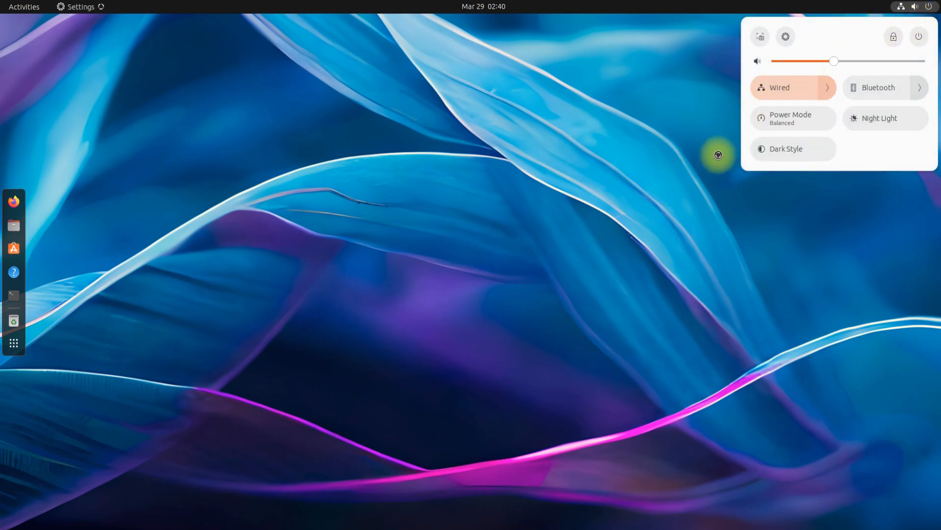